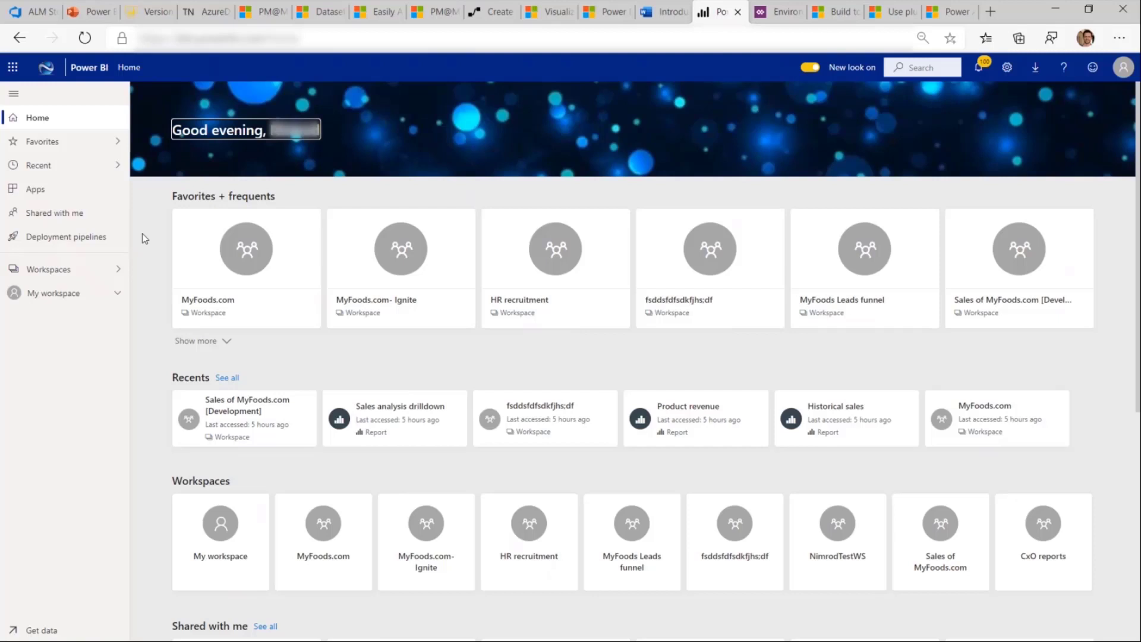
mouse_move(65, 237)
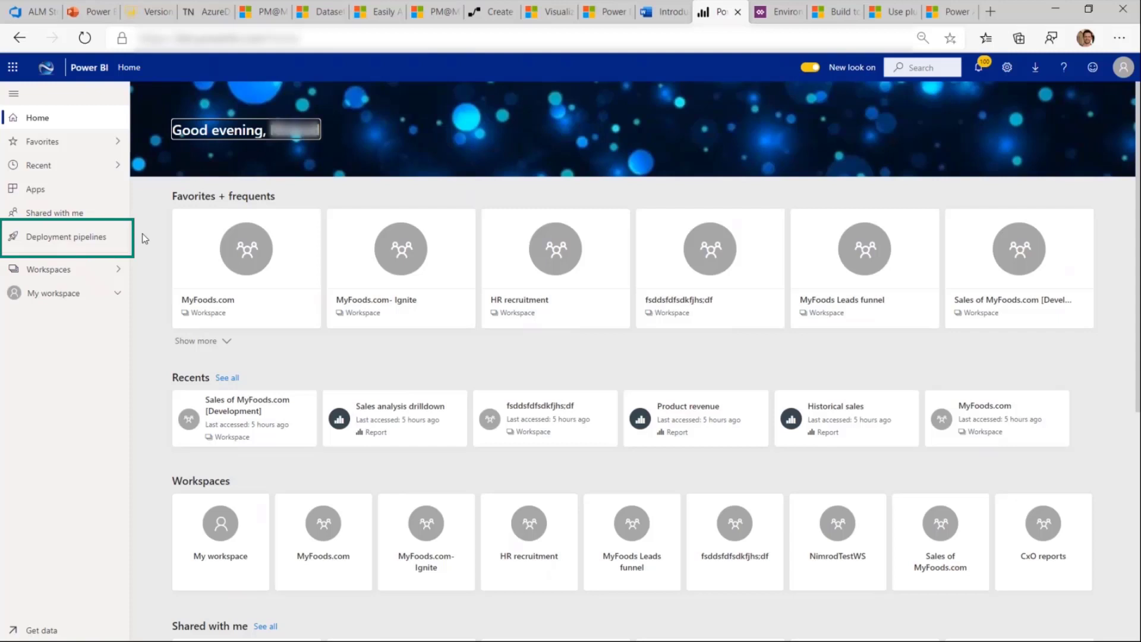
Create a new deployment pipeline named Sample with the description 'demo'
click(66, 236)
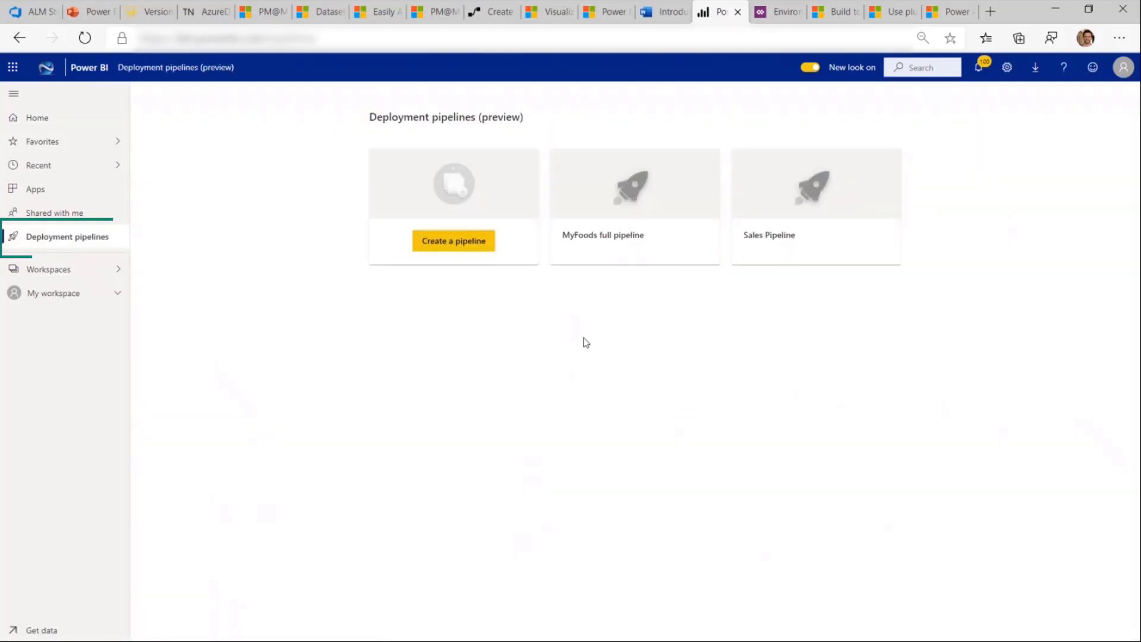
click(454, 241)
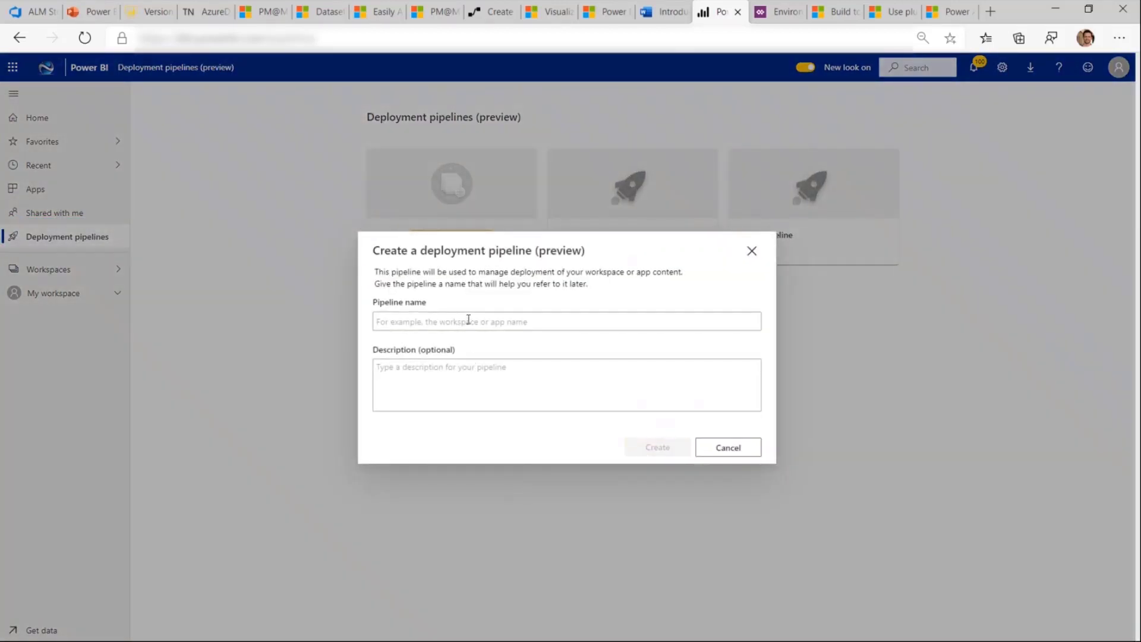
text(demo)
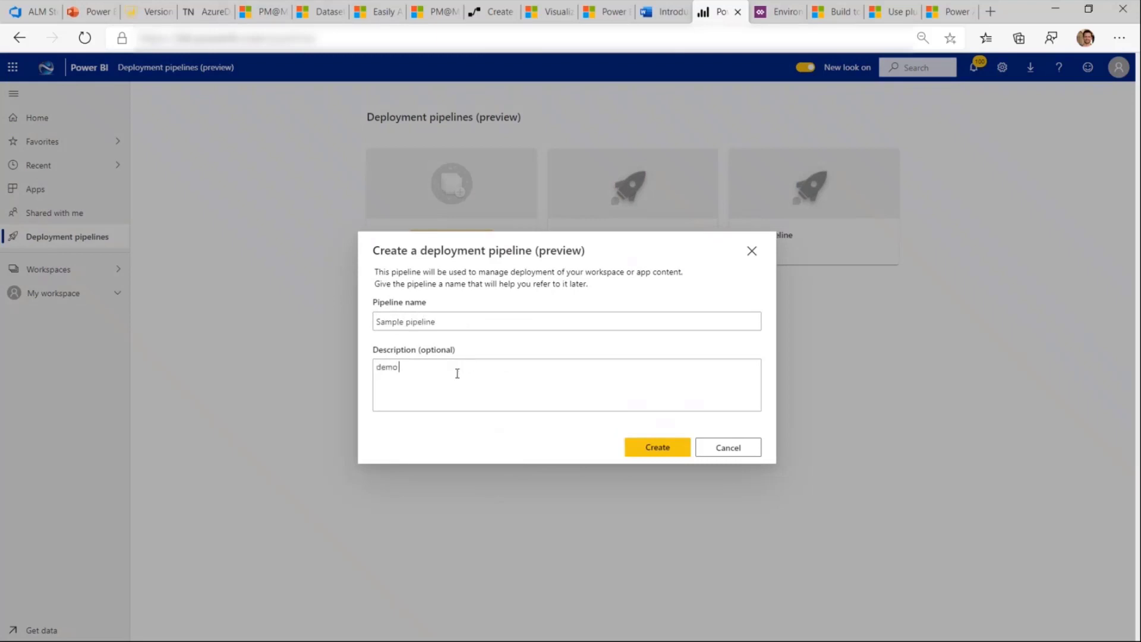
click(655, 447)
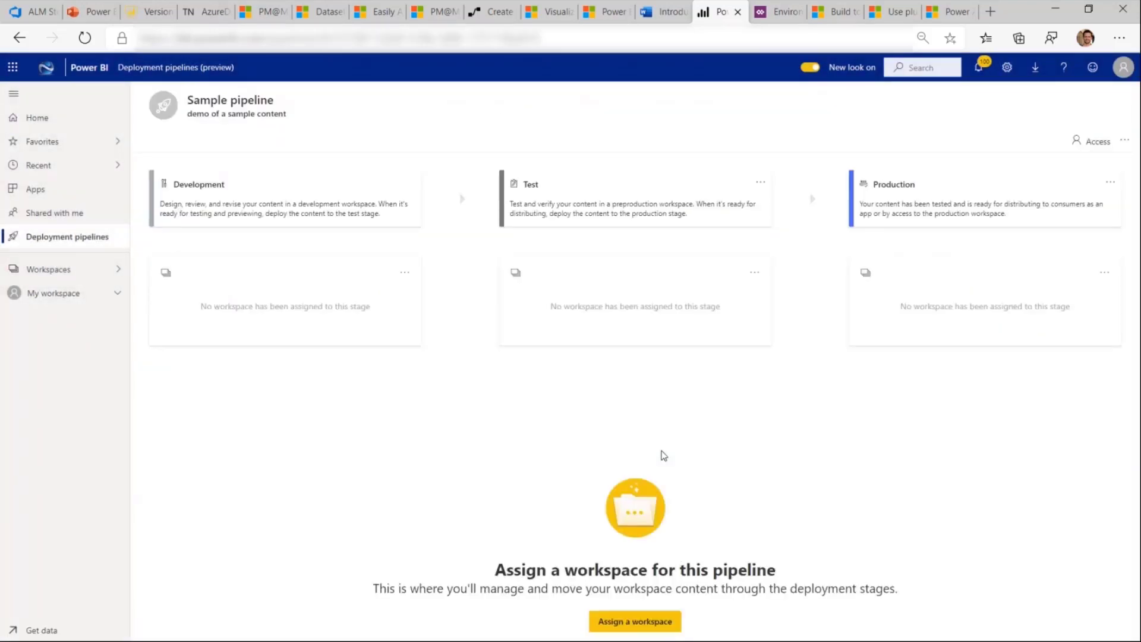
mouse_move(427, 288)
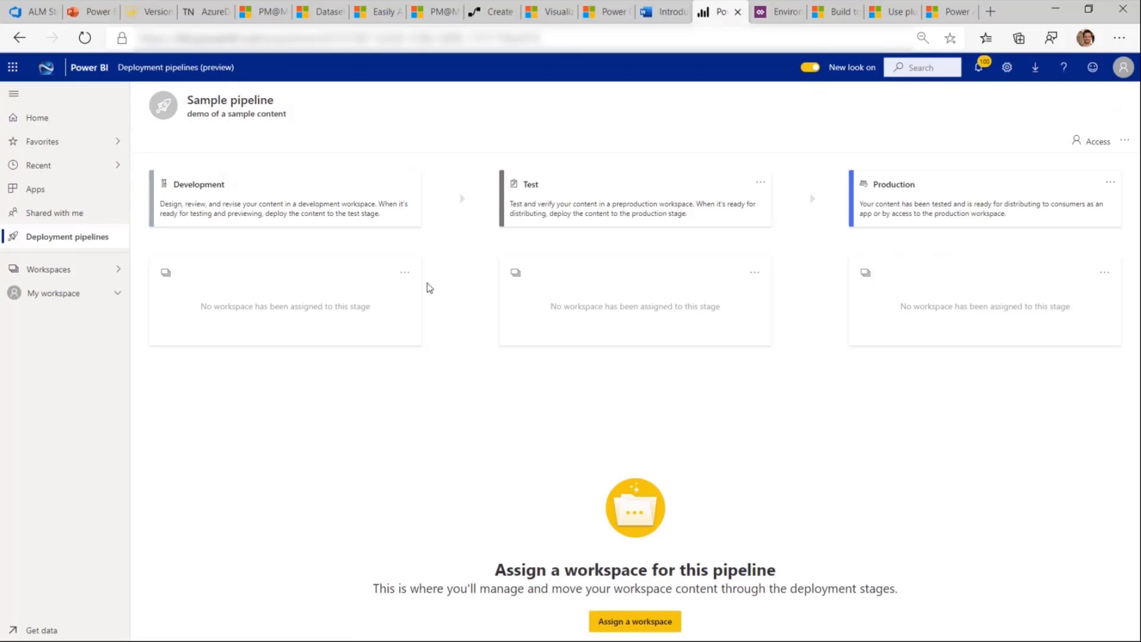
mouse_move(428, 289)
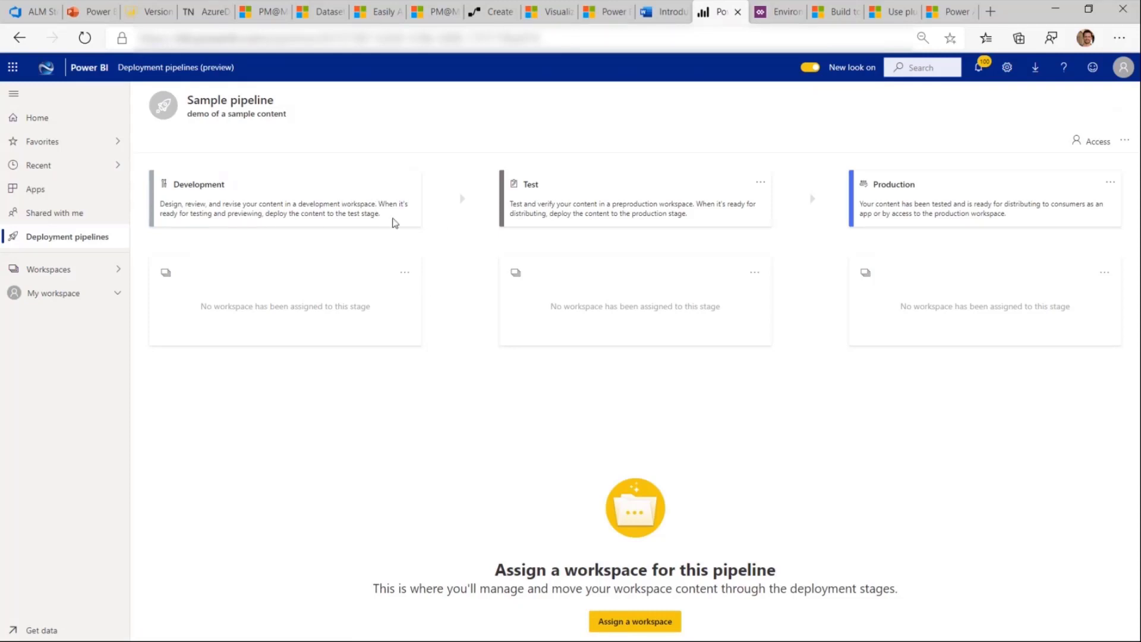
Assign the CxO reports workspace to the Development stage and review its items
click(633, 621)
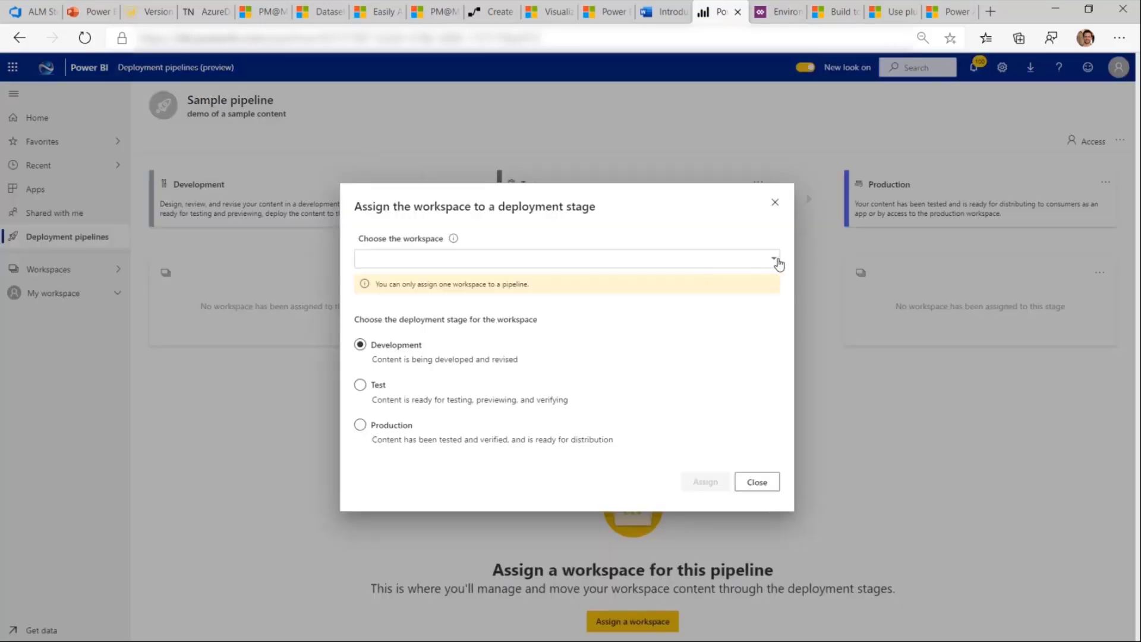
click(565, 259)
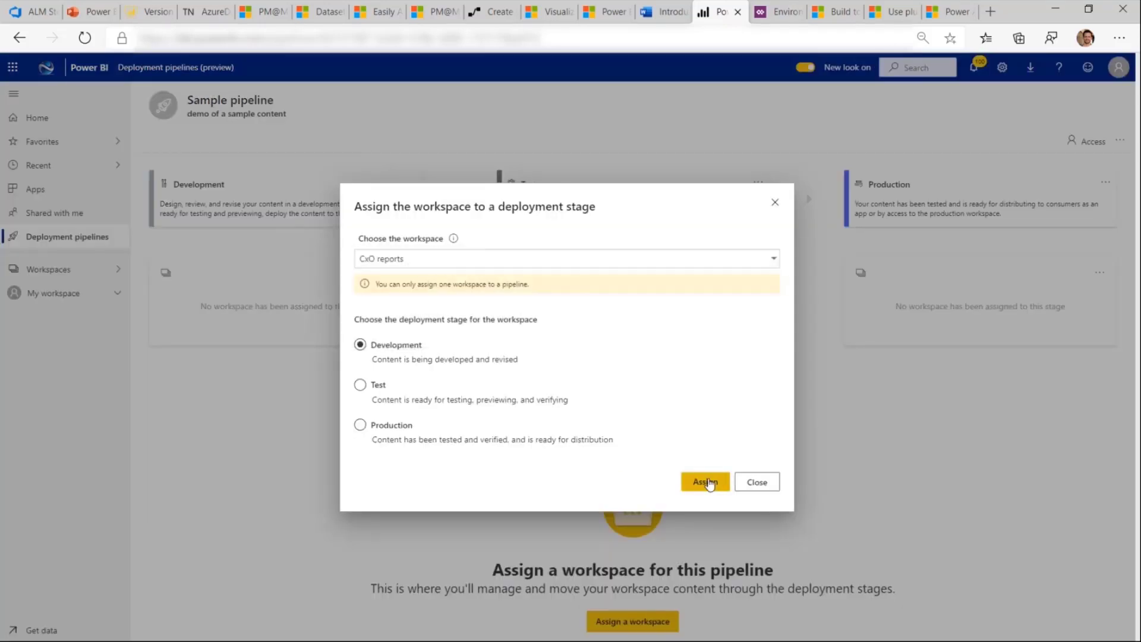
click(704, 482)
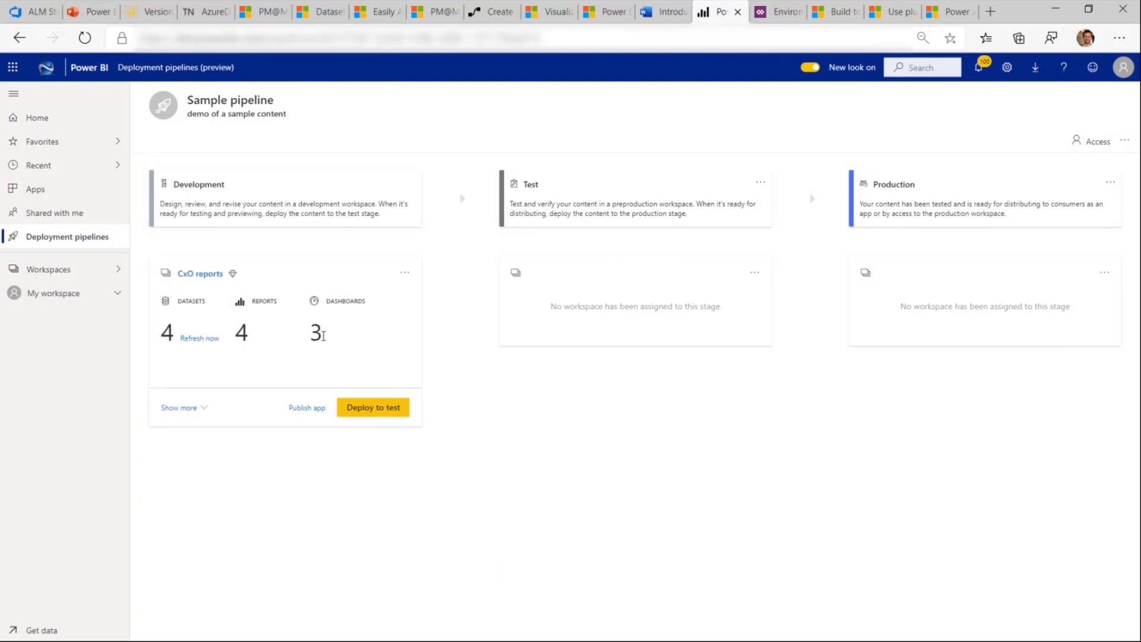
click(178, 408)
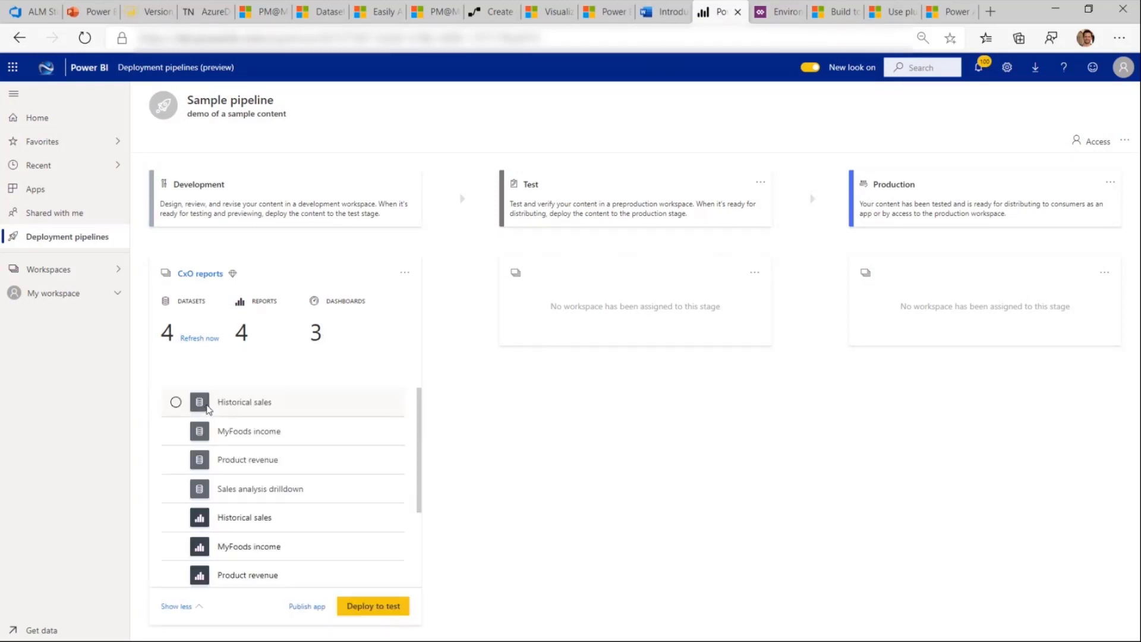
click(175, 606)
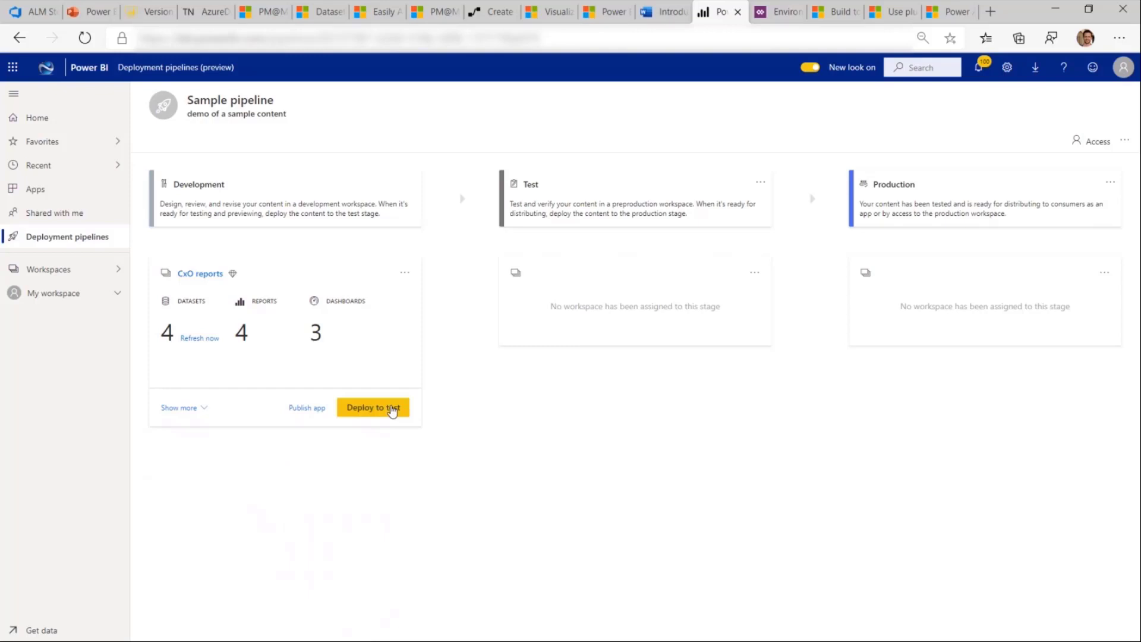
Deploy CxO reports from Development to Test and list the deployed Test items
click(373, 407)
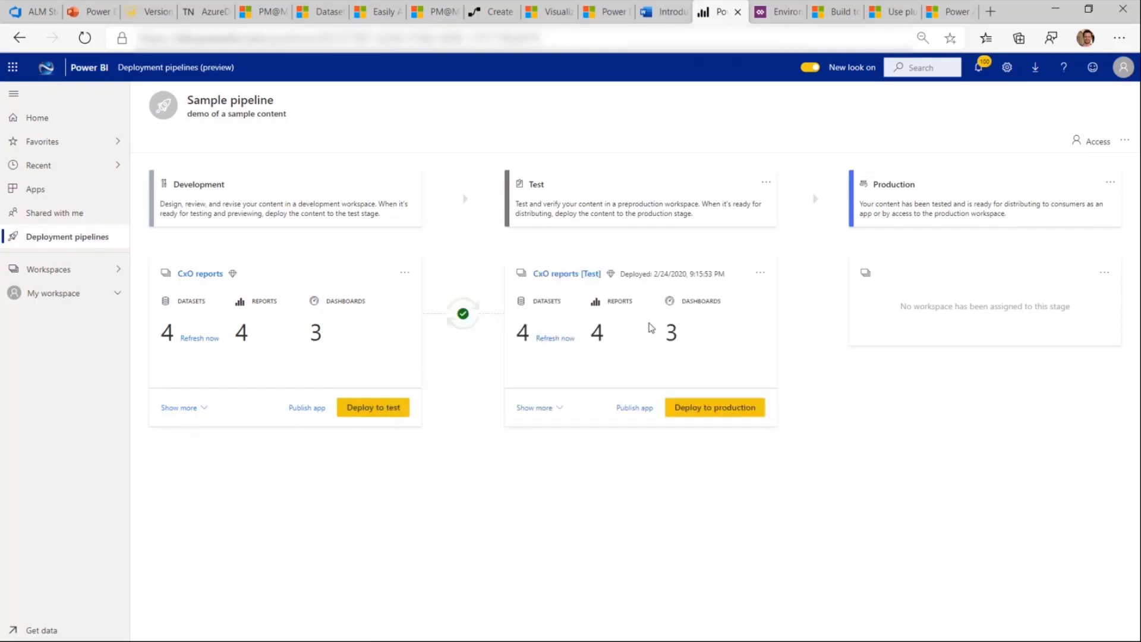
mouse_move(527, 352)
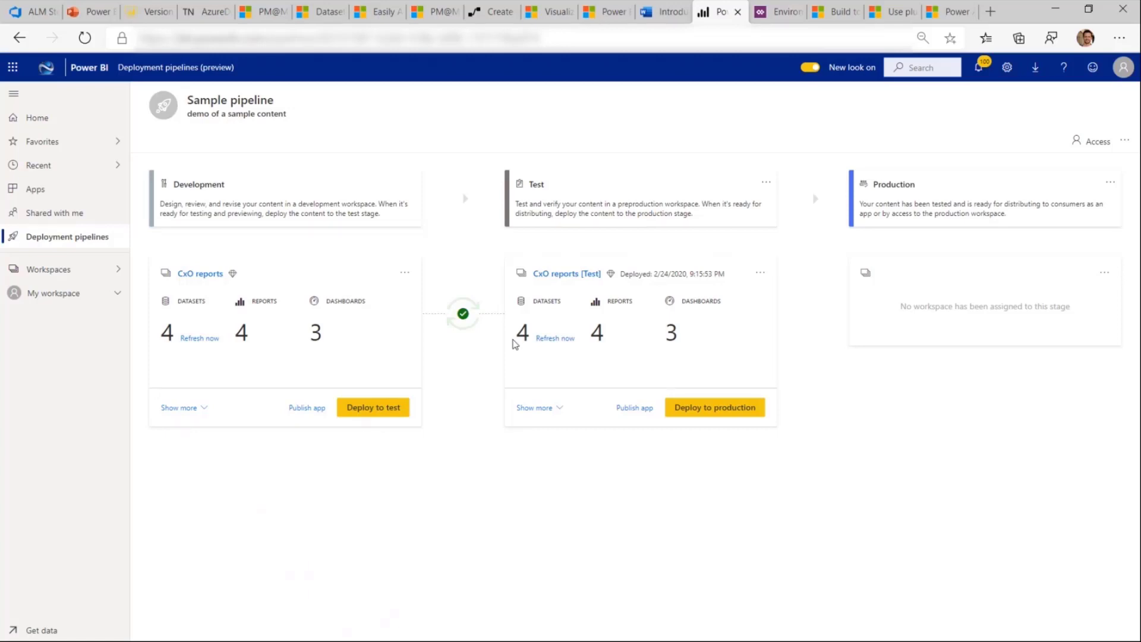
mouse_move(509, 350)
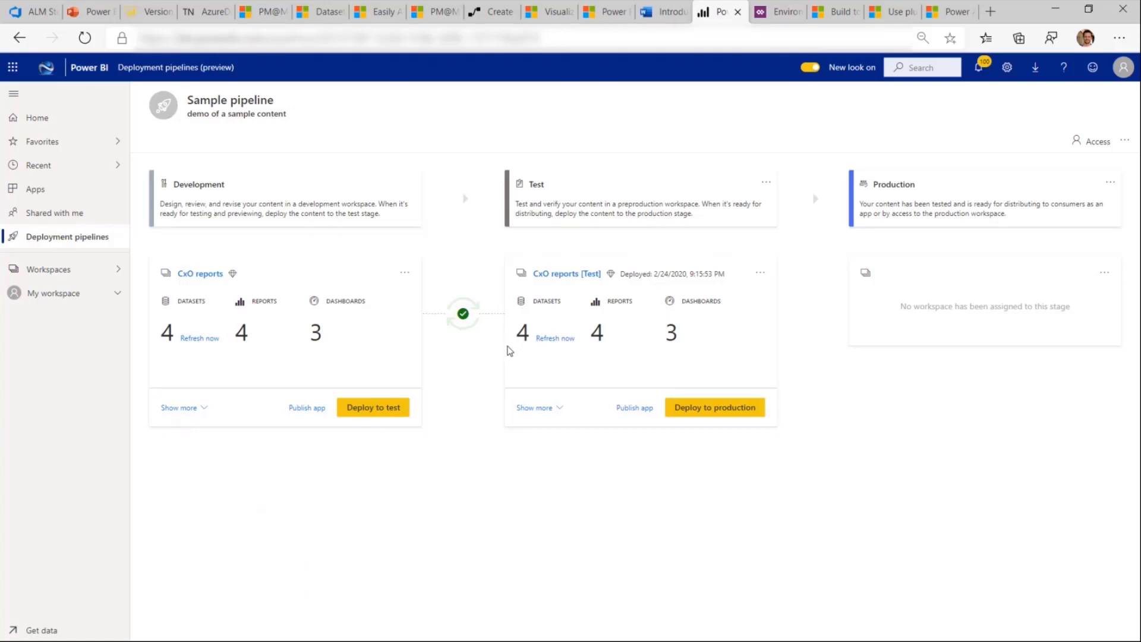
click(535, 408)
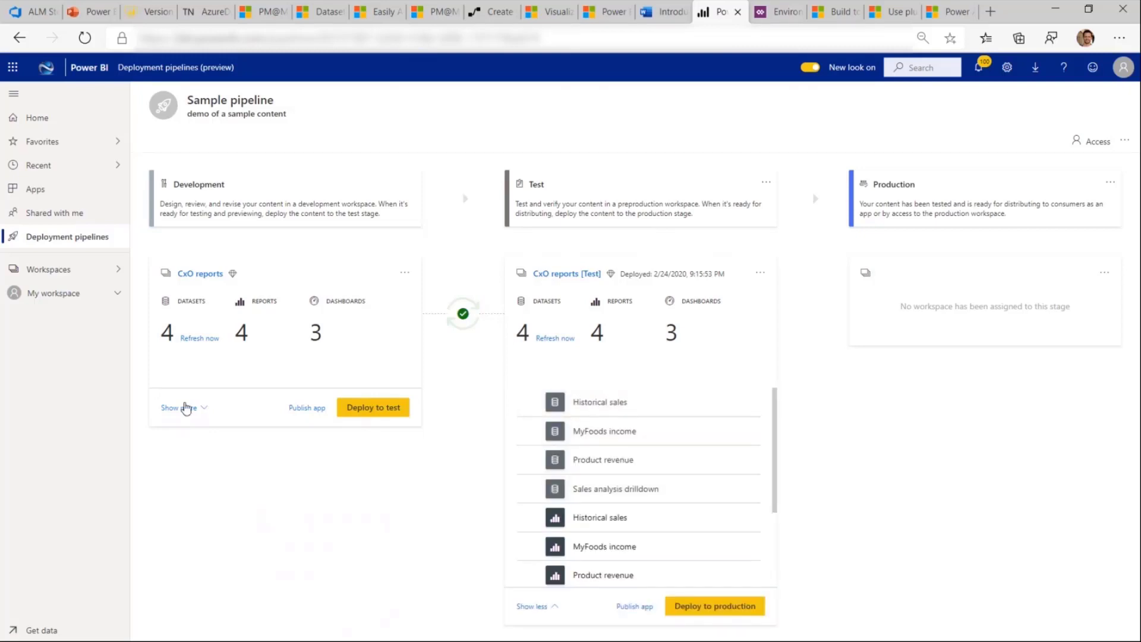
click(175, 407)
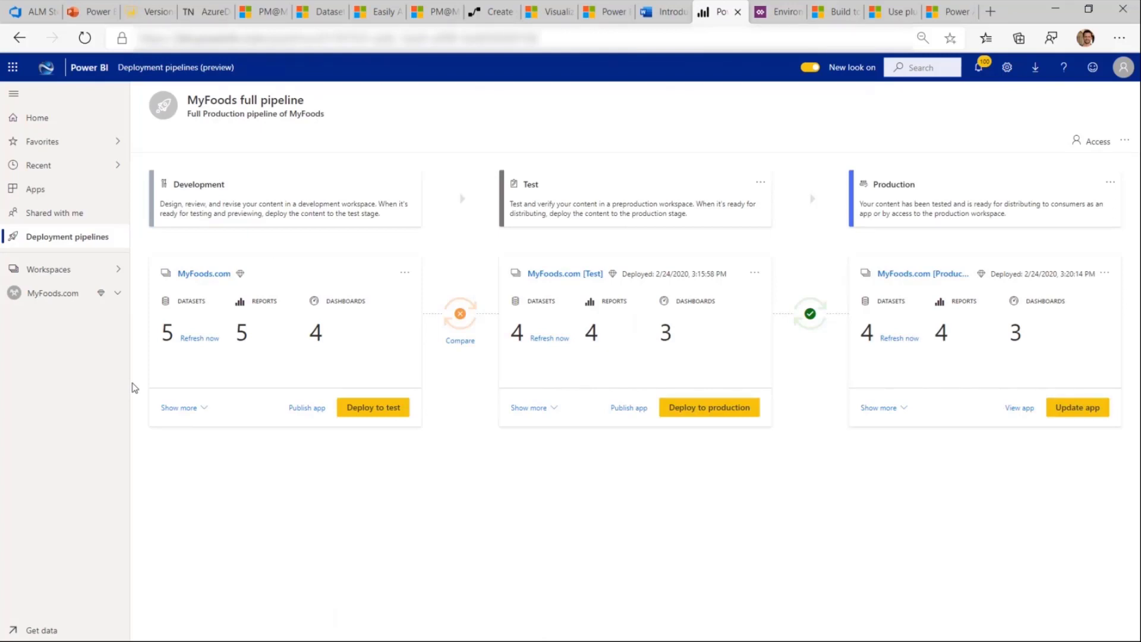
Compare MyFoods stages, select new and changed items like Sentiment analysis.pbix, and deploy to Test
click(178, 406)
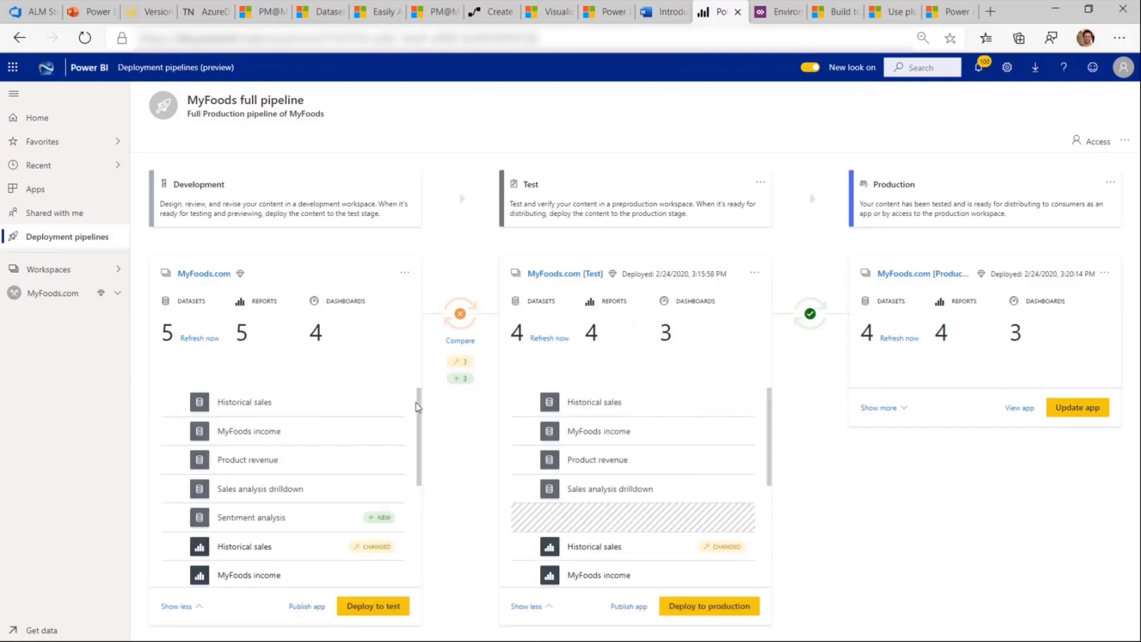
scroll(down, 3)
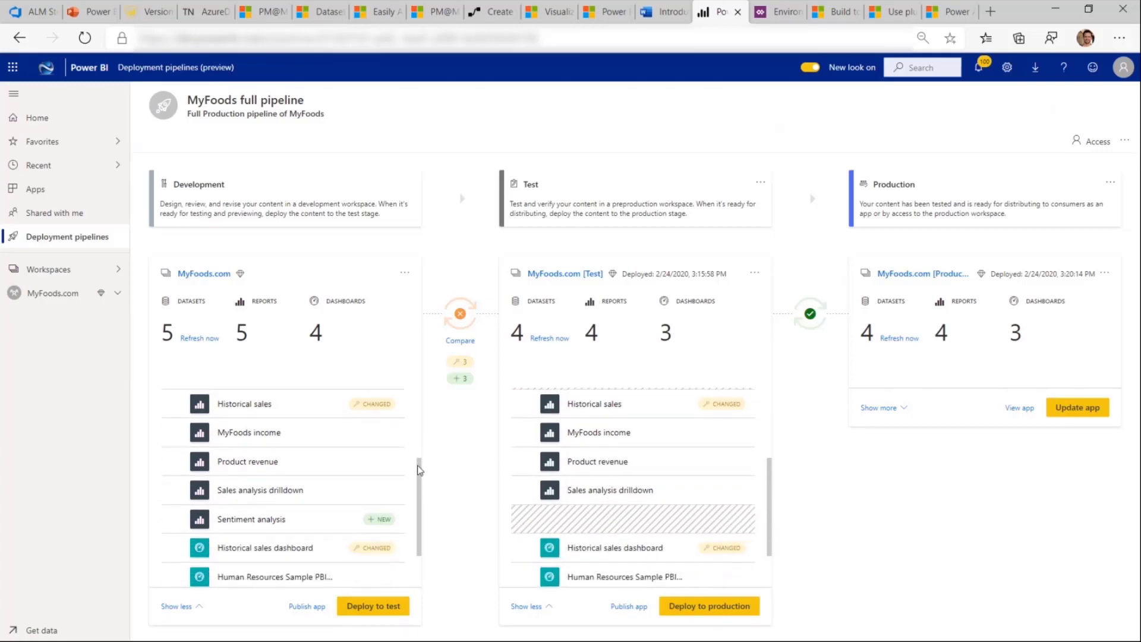
scroll(down, 3)
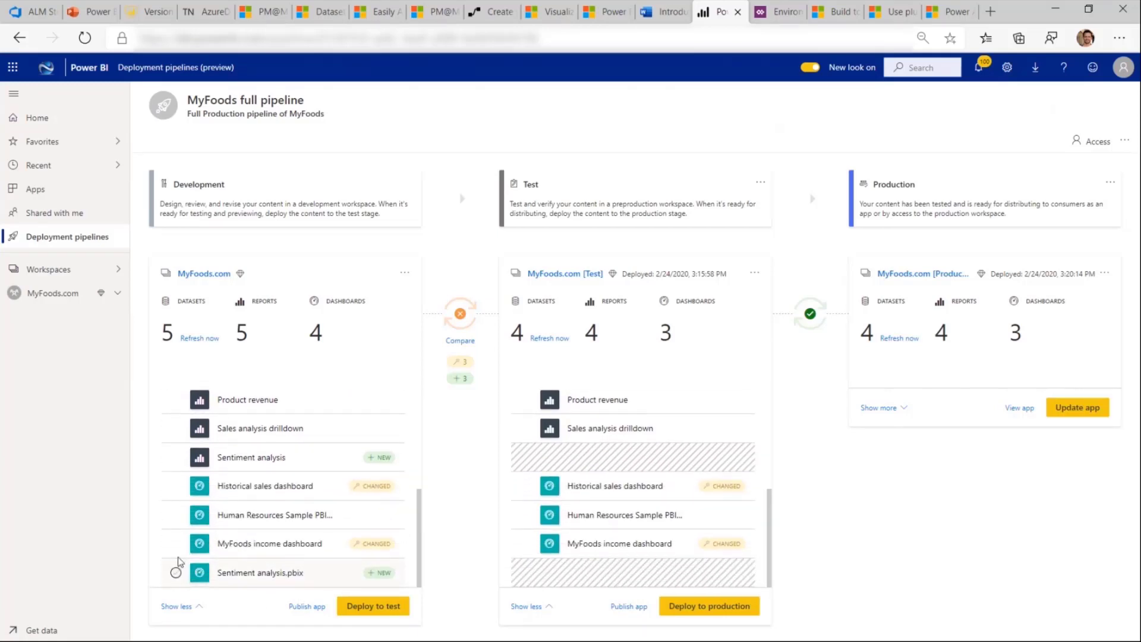
click(178, 460)
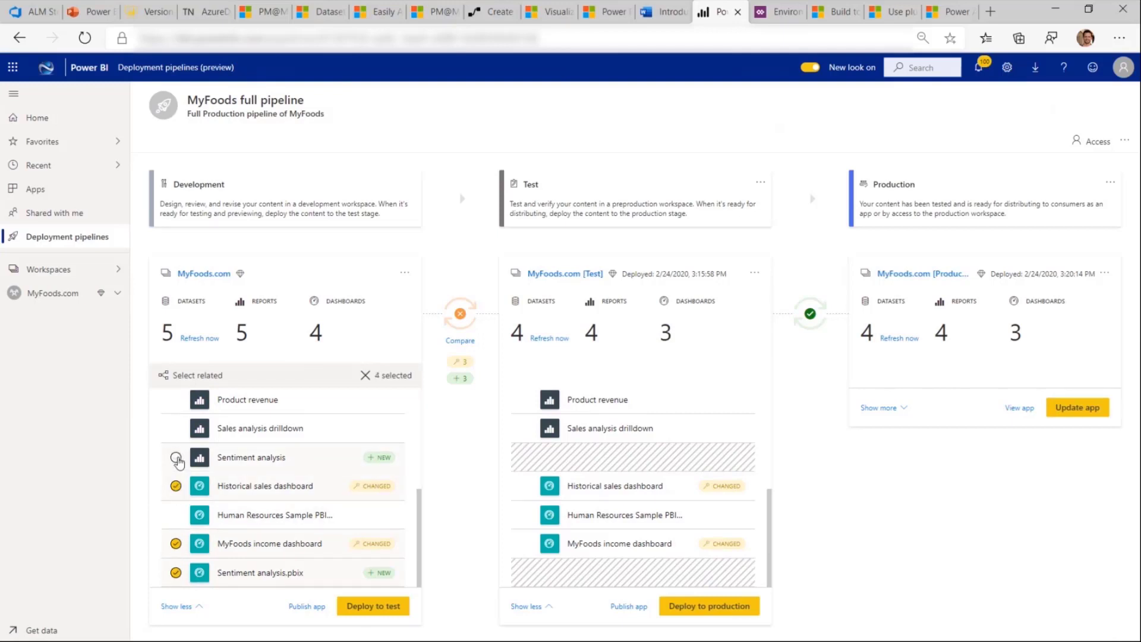
scroll(down, 3)
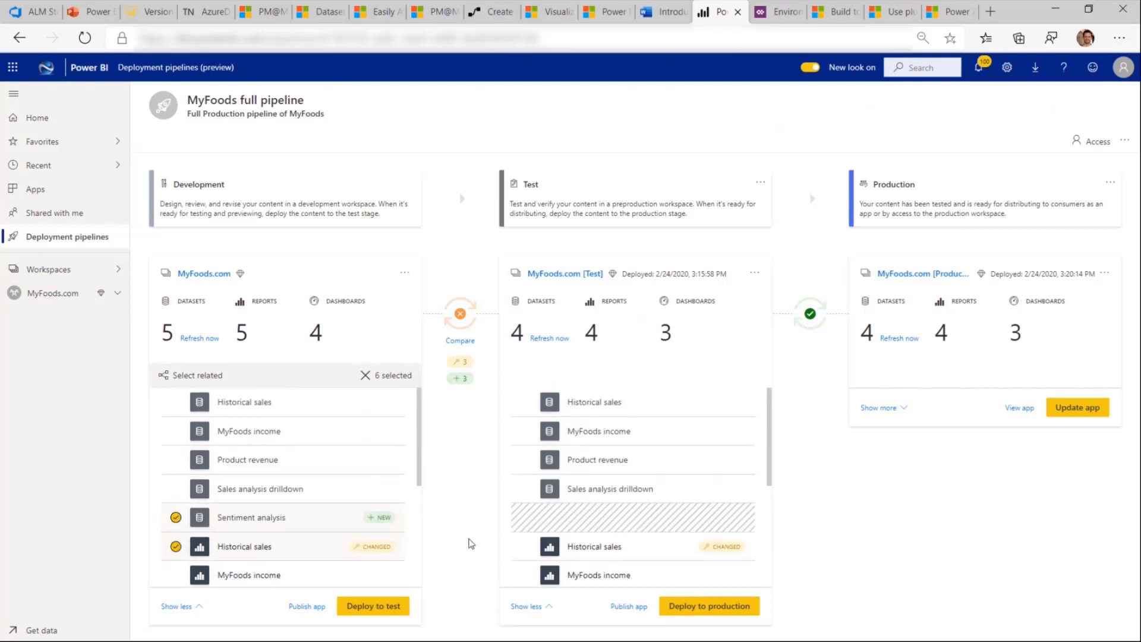
click(373, 605)
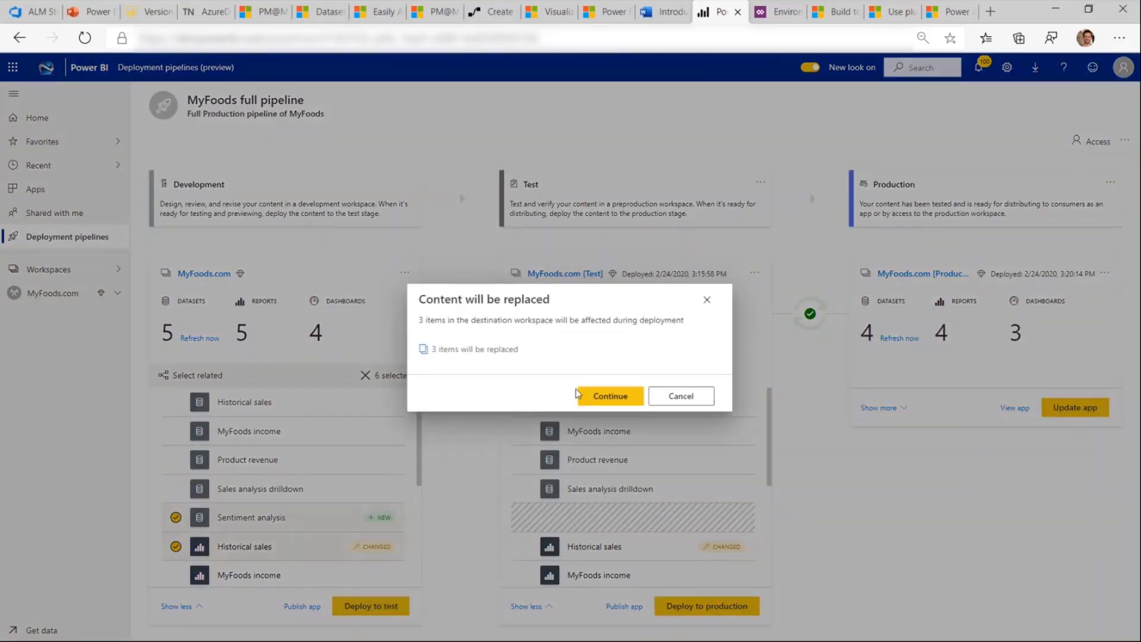
mouse_move(610, 396)
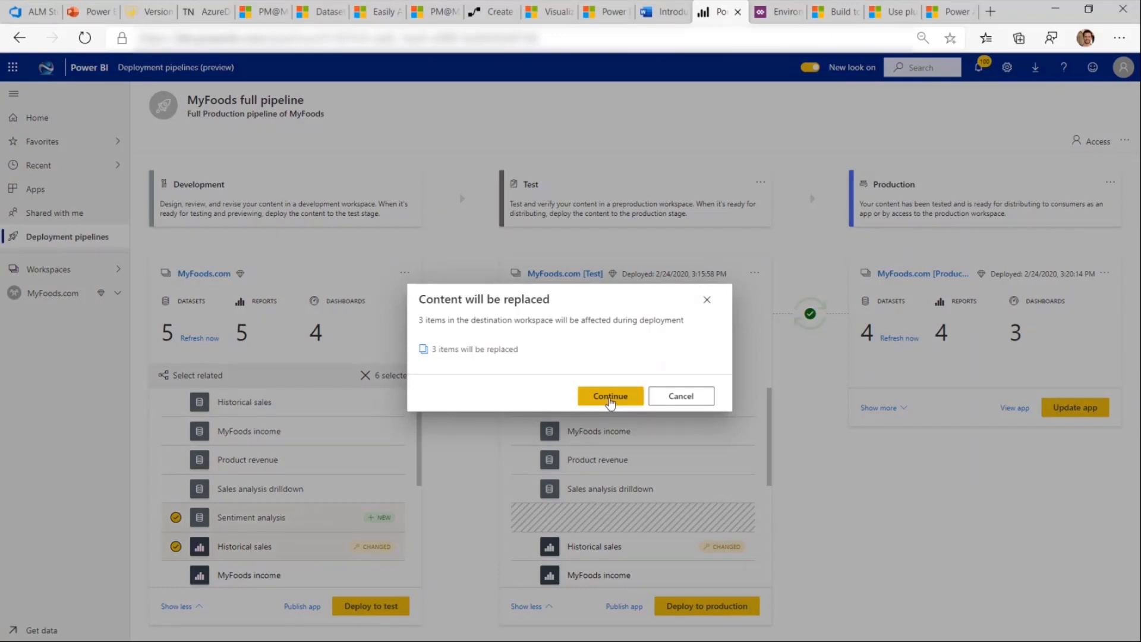
Confirm replacing the affected Test items and collapse the Development item list
click(609, 396)
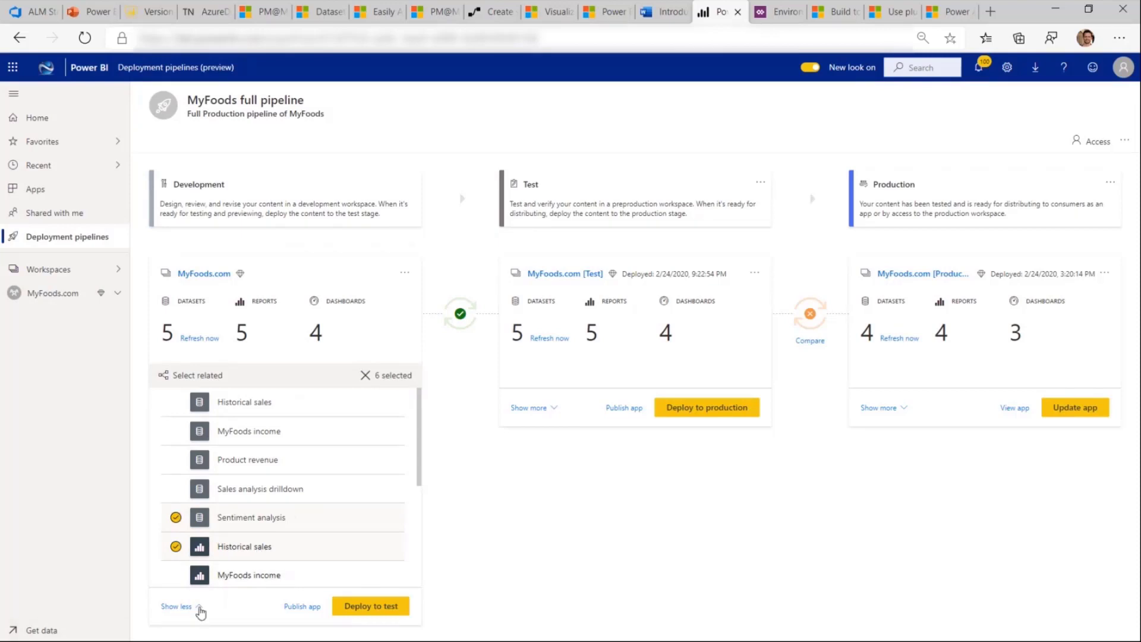
click(176, 606)
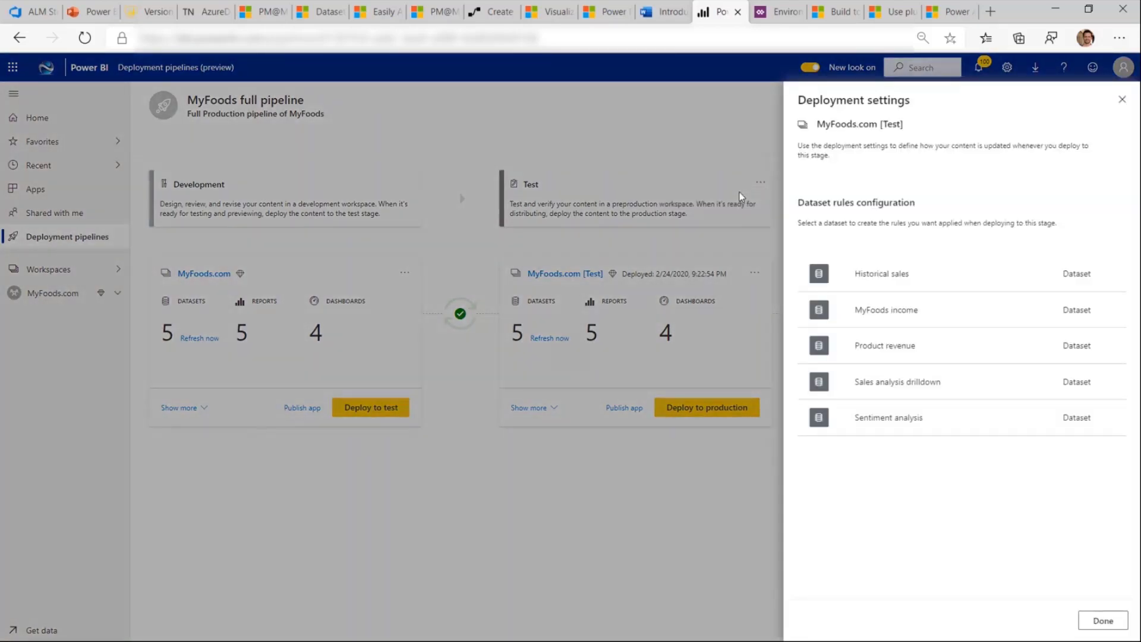
mouse_move(897, 381)
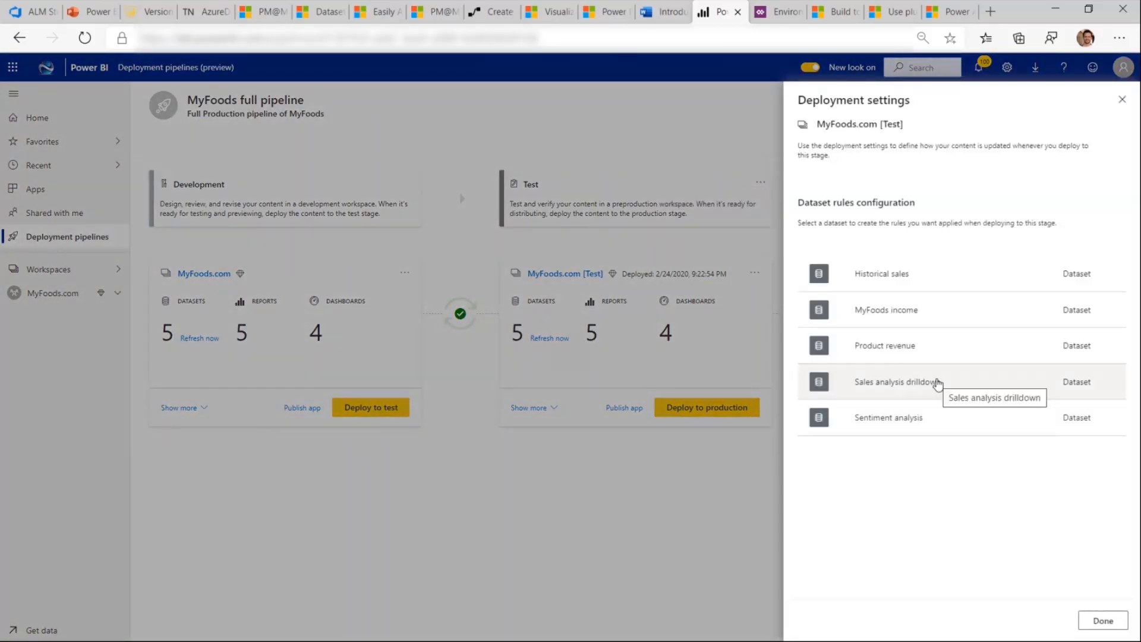
Review the Sales analysis drilldown data source and parameter rules, then cancel without saving
click(895, 382)
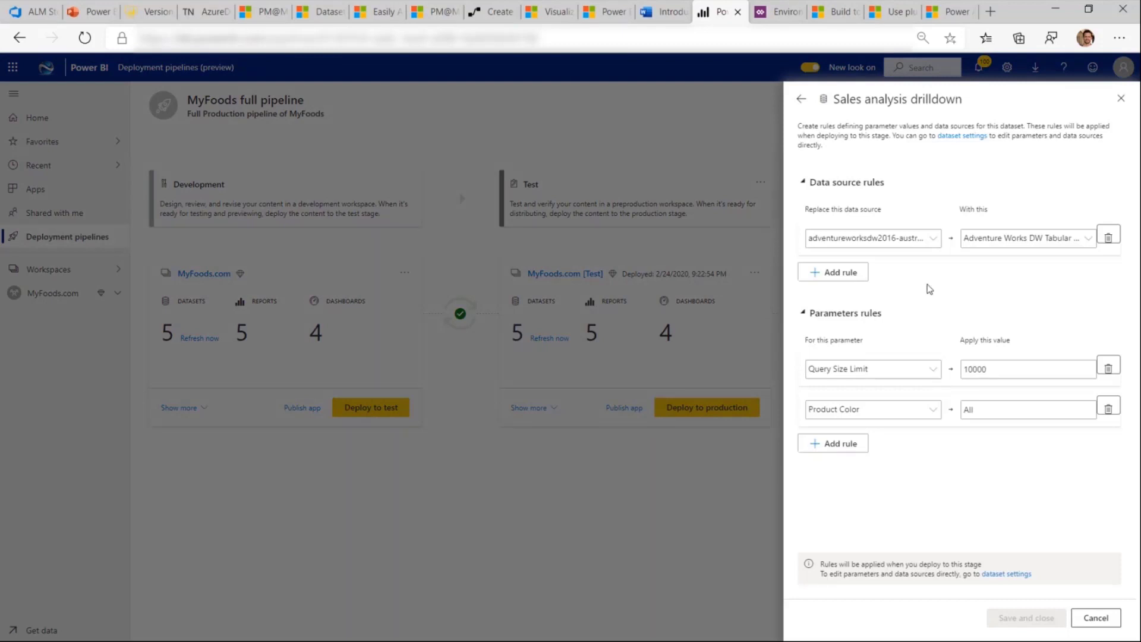
mouse_move(926, 264)
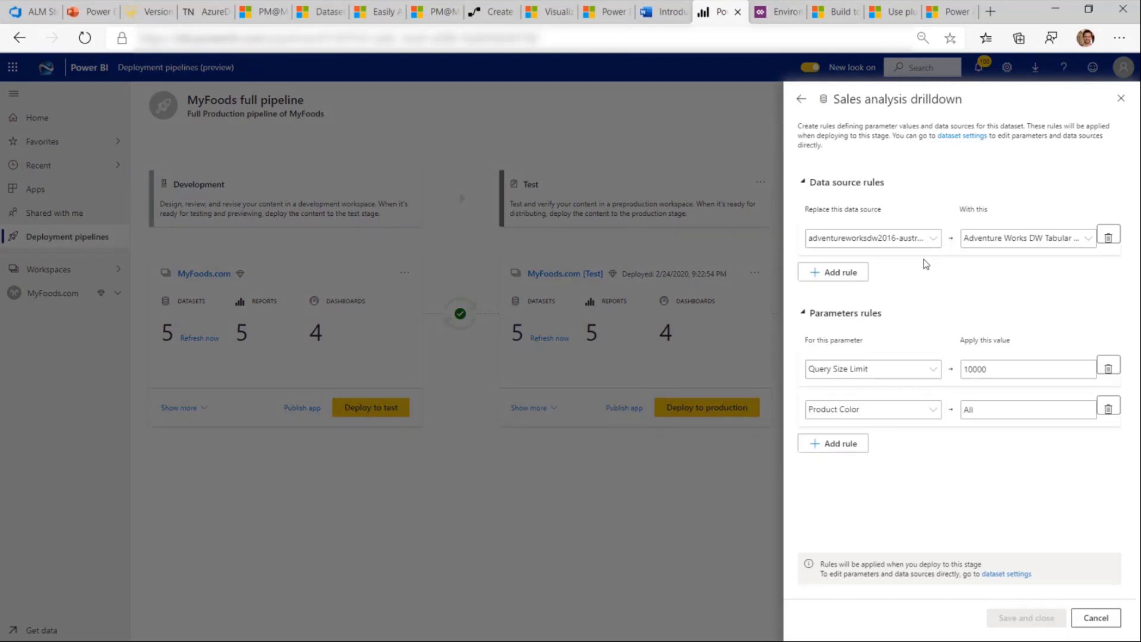
click(1095, 616)
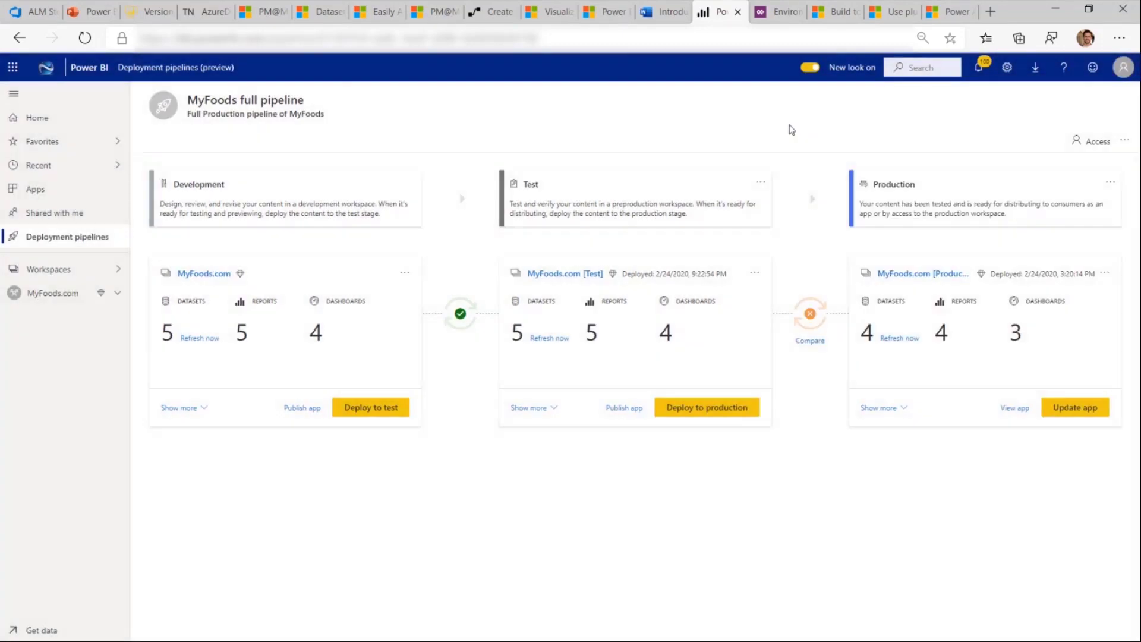